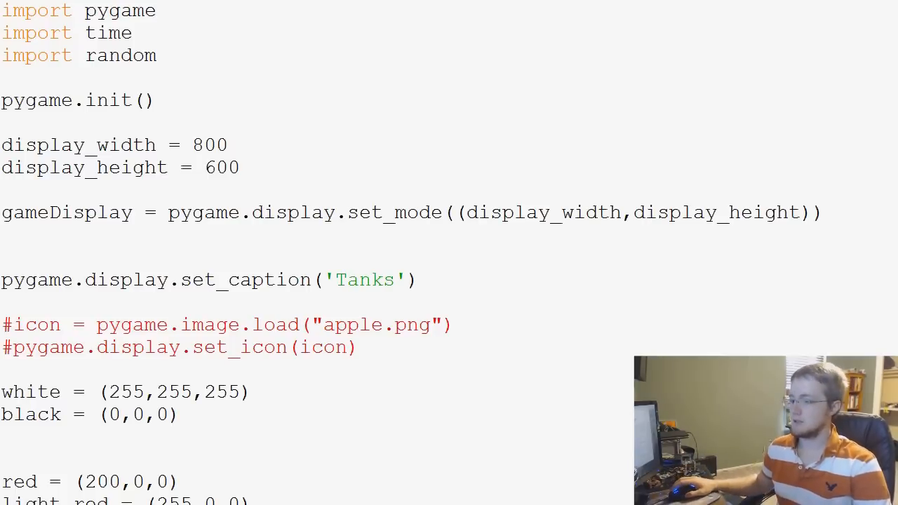
Cut the mainTankX and mainTankY position lines from the top-level setup code.
{"action": "scroll", "scroll_direction": "down", "scroll_amount": 3}
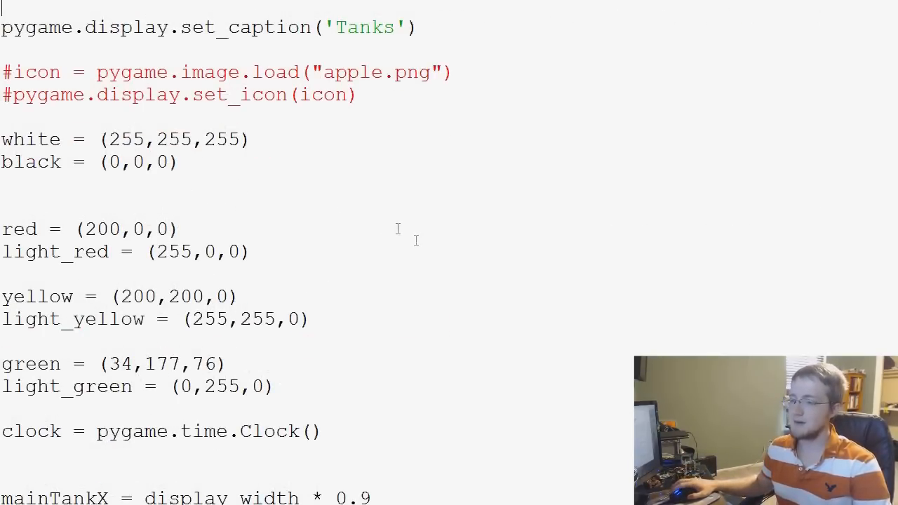
{"action": "scroll", "scroll_direction": "down", "scroll_amount": 3}
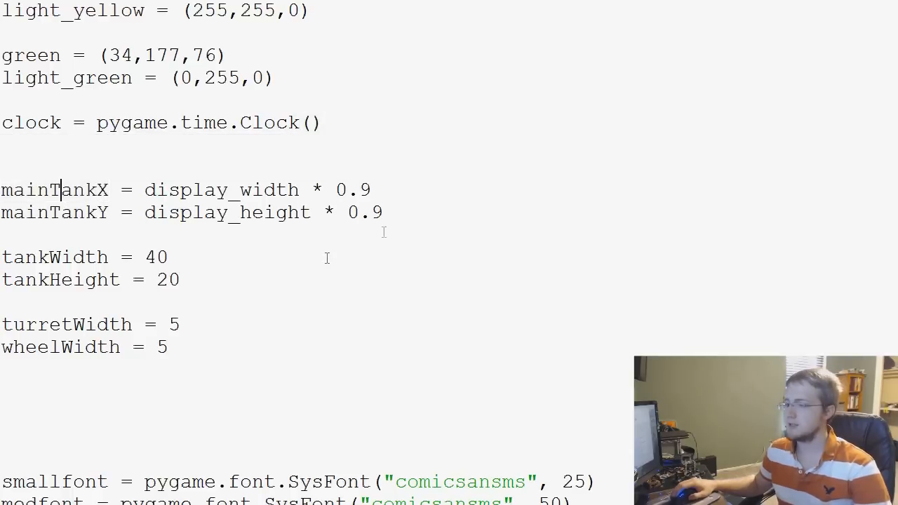
{"action": "left_click_drag", "start_coordinate": [1, 189], "coordinate": [382, 212]}
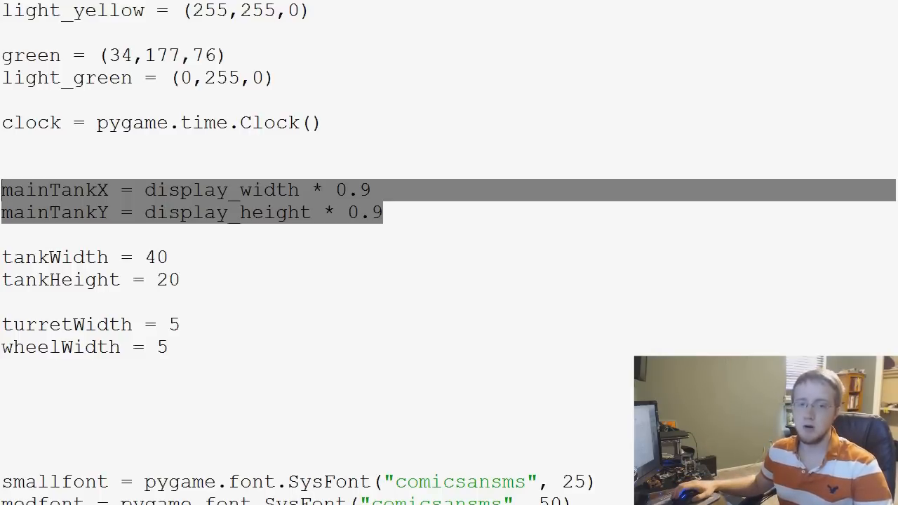
{"action": "key", "text": "Delete"}
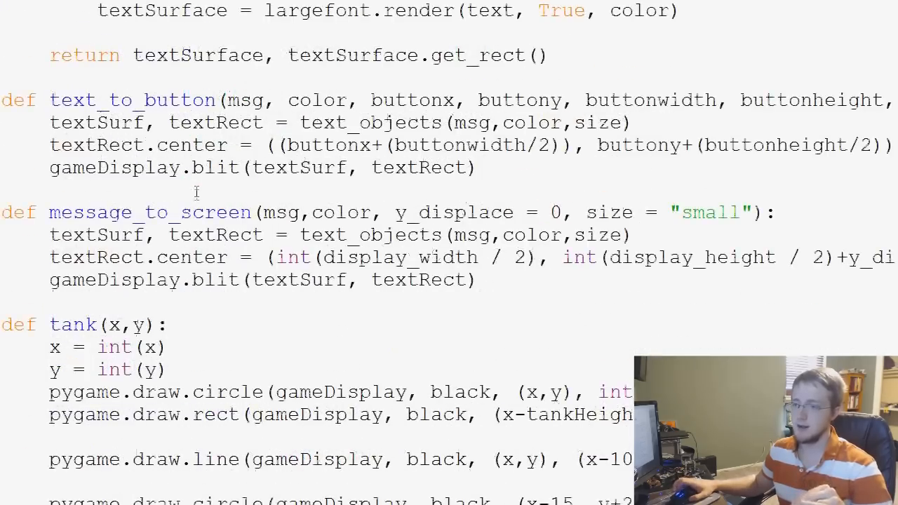
{"action": "scroll", "scroll_direction": "down", "scroll_amount": 3}
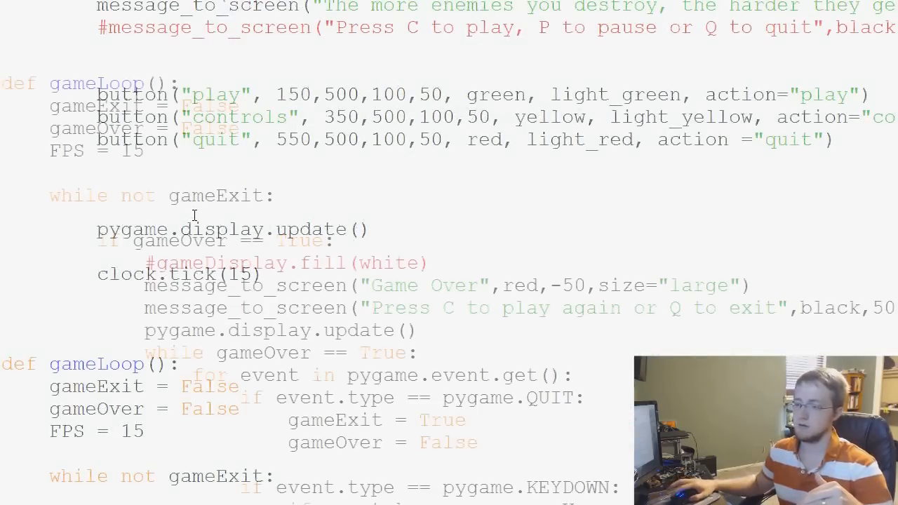
Paste the tank position lines under FPS = 15 in gameLoop and add tankMove = 0.
{"action": "scroll", "scroll_direction": "down", "scroll_amount": 3}
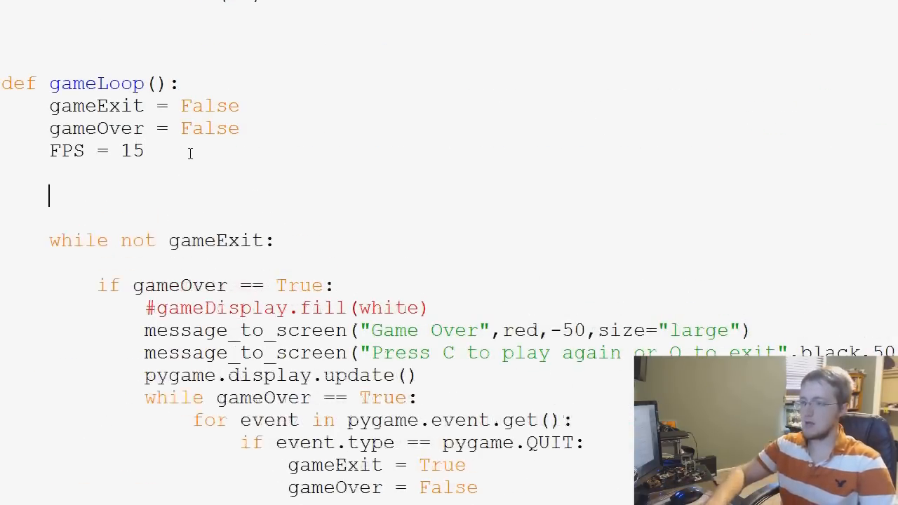
{"action": "type", "text": "mainTankX = display_width * 0.9"}
{"action": "type", "text": "mainTankY = display_height * 0.9"}
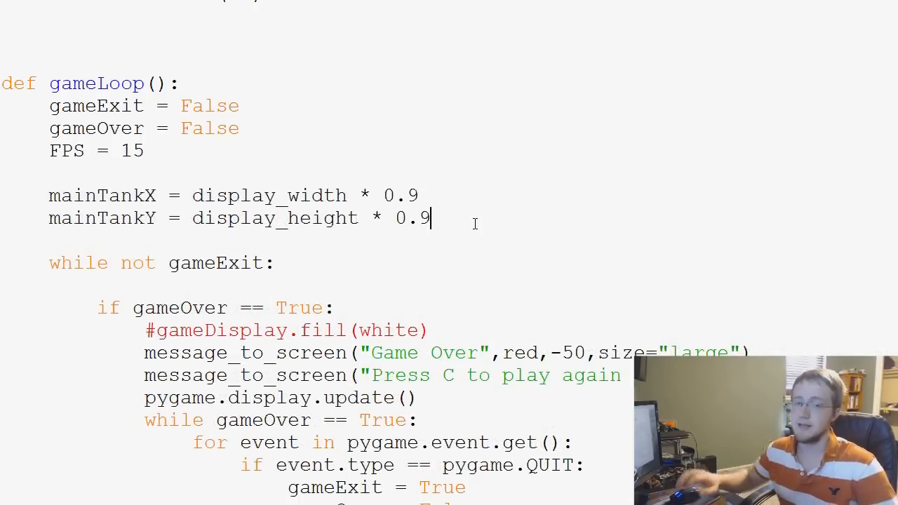
{"action": "key", "text": "enter"}
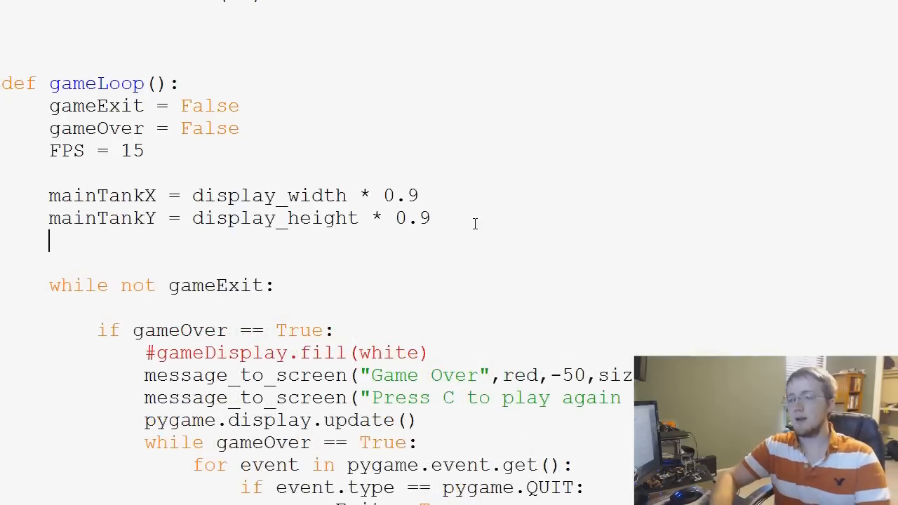
{"action": "type", "text": "t"}
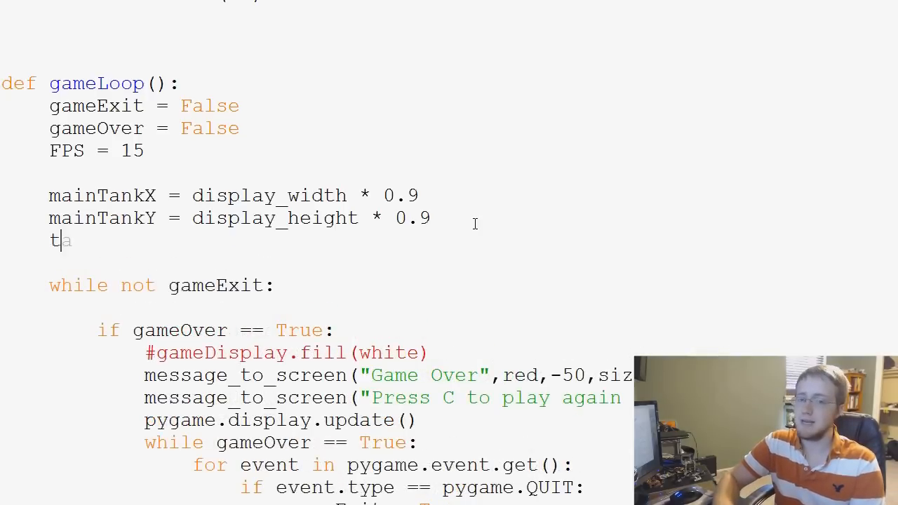
{"action": "type", "text": "ankMove = 0"}
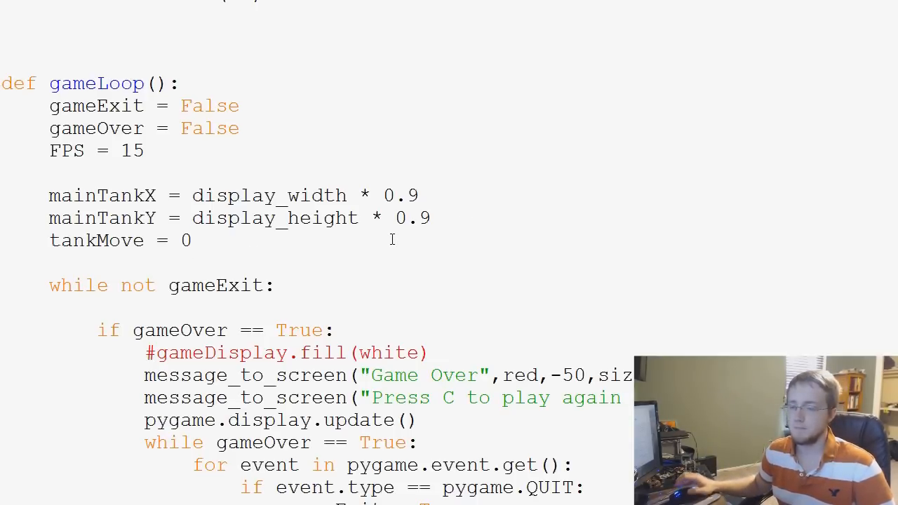
Replace pass under K_LEFT with tankMove = -5.
{"action": "scroll", "scroll_direction": "down", "scroll_amount": 3}
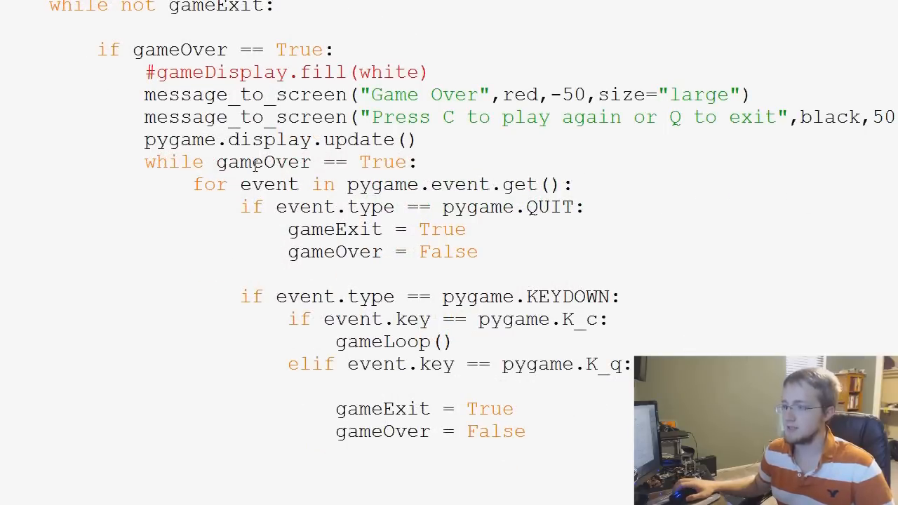
{"action": "scroll", "scroll_direction": "down", "scroll_amount": 3}
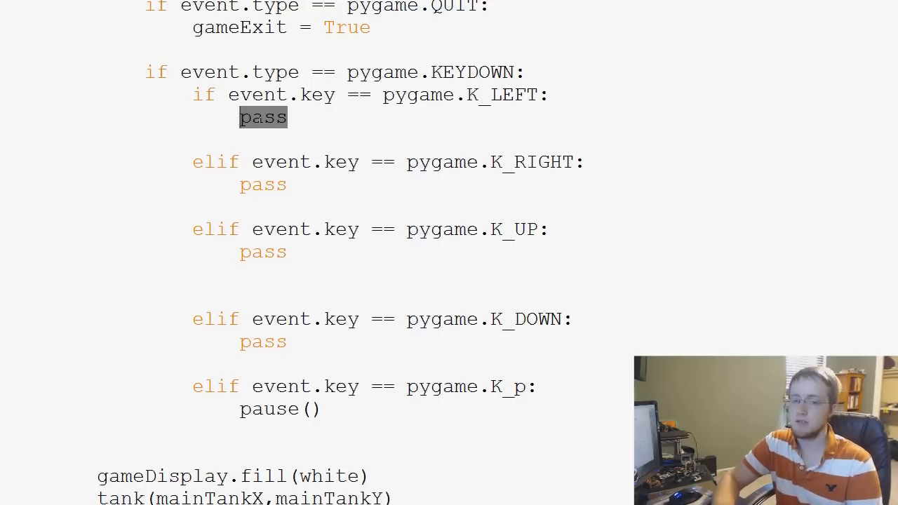
{"action": "type", "text": "tankMove ="}
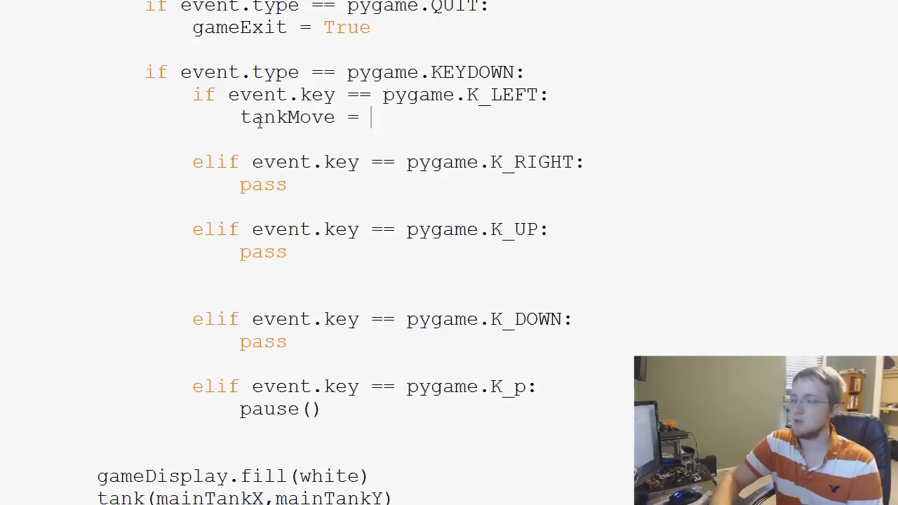
{"action": "type", "text": "-5"}
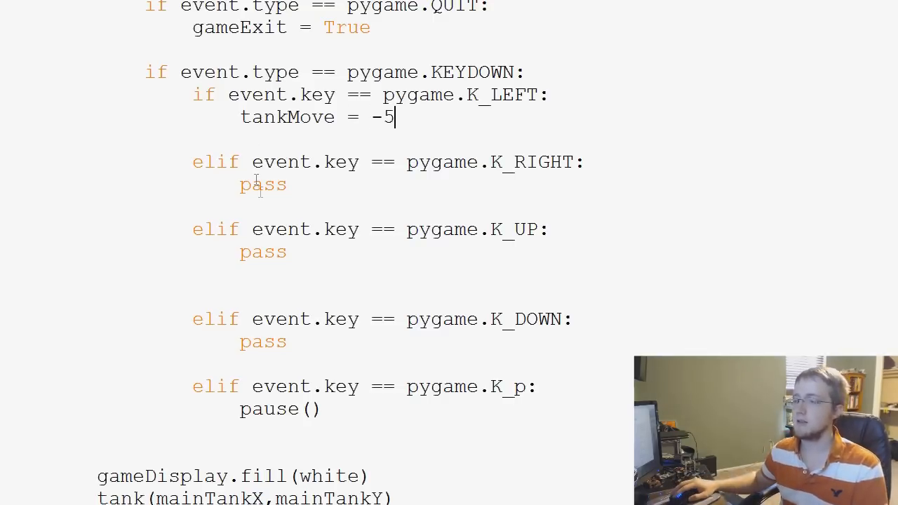
Replace pass under K_RIGHT with tankMOve = 5.
{"action": "double_click", "coordinate": [262, 184]}
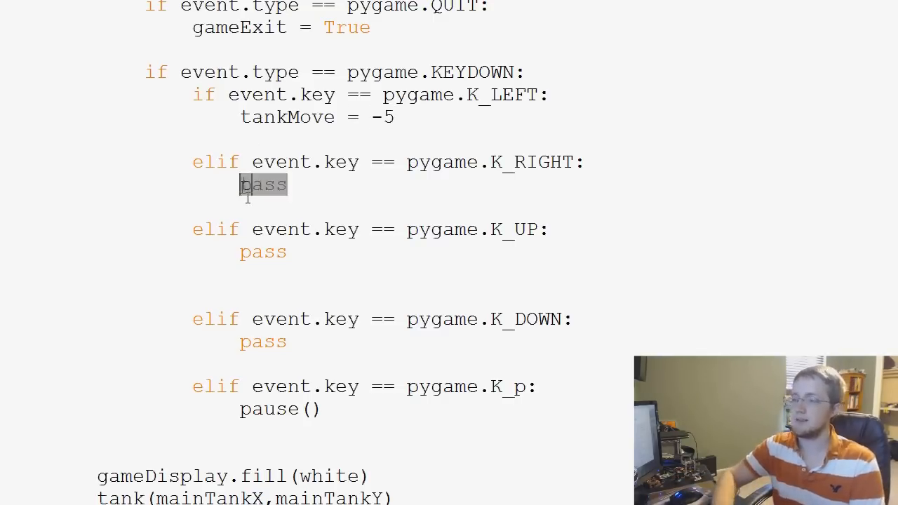
{"action": "type", "text": "tankMOve ="}
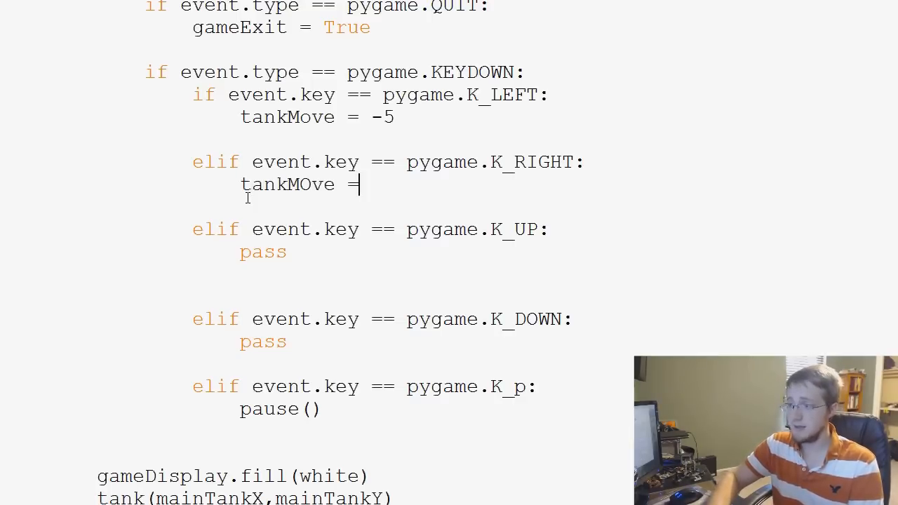
{"action": "type", "text": "5"}
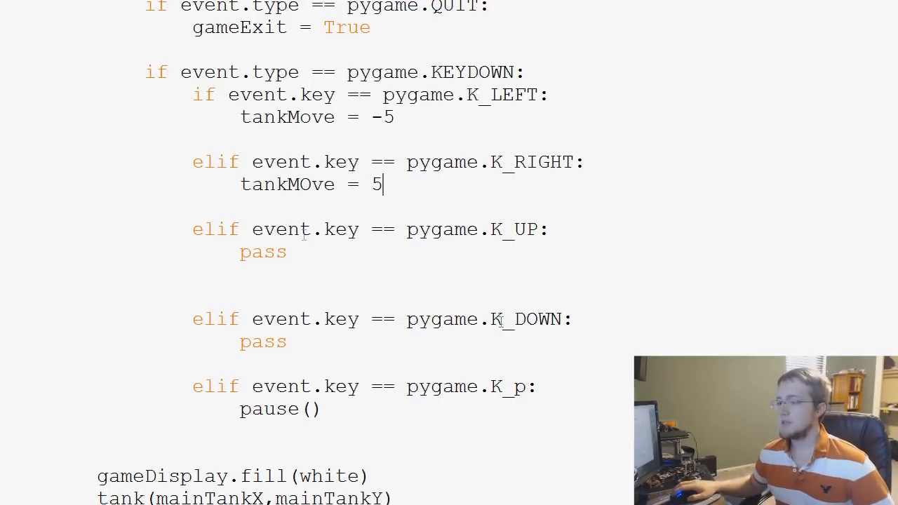
{"action": "scroll", "scroll_direction": "down", "scroll_amount": 3}
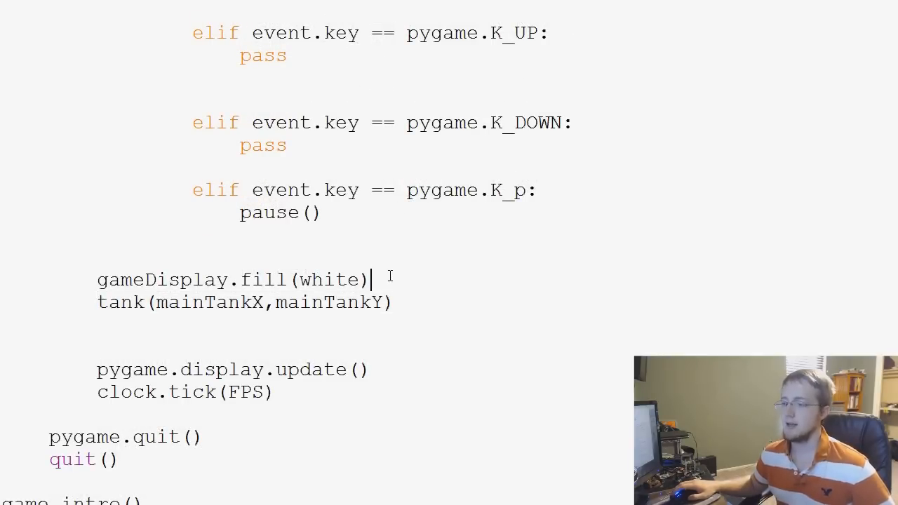
Add mainTankX += tankMove on a new line after gameDisplay.fill(white).
{"action": "key", "text": "enter"}
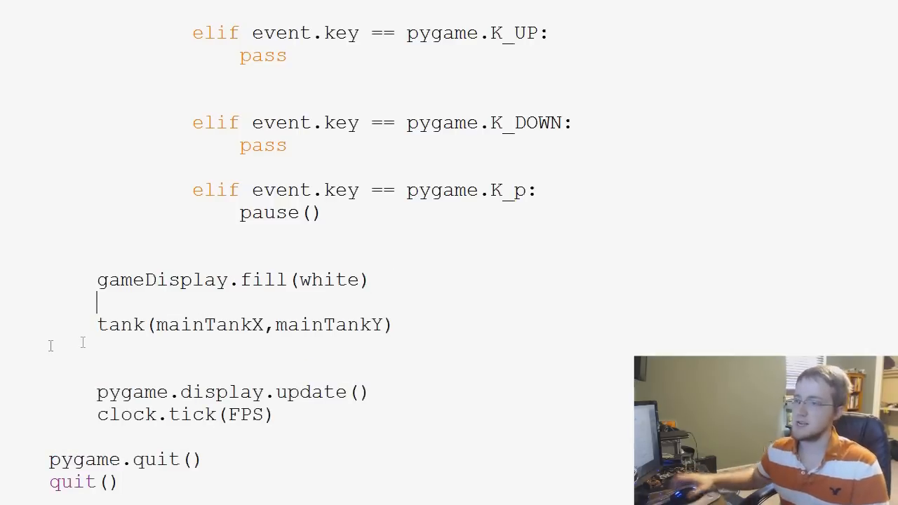
{"action": "scroll", "scroll_direction": "down", "scroll_amount": 3}
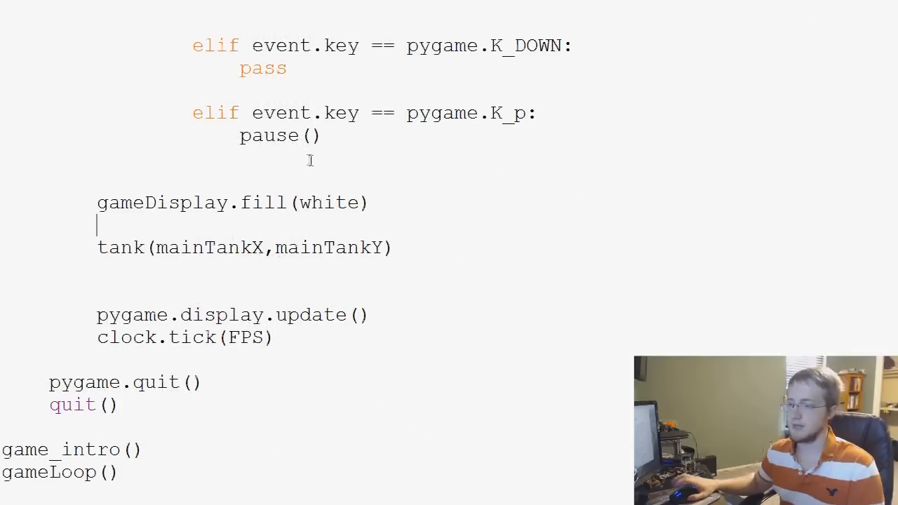
{"action": "type", "text": "mainTank"}
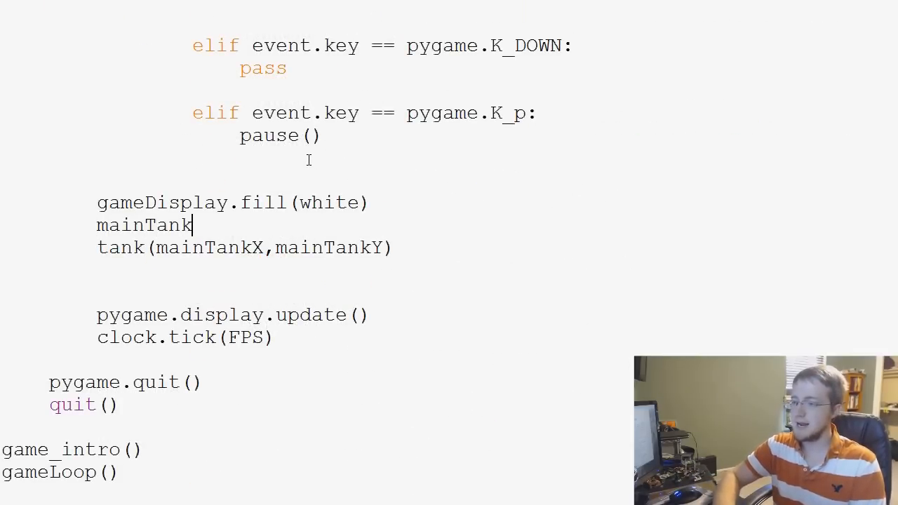
{"action": "type", "text": "X +"}
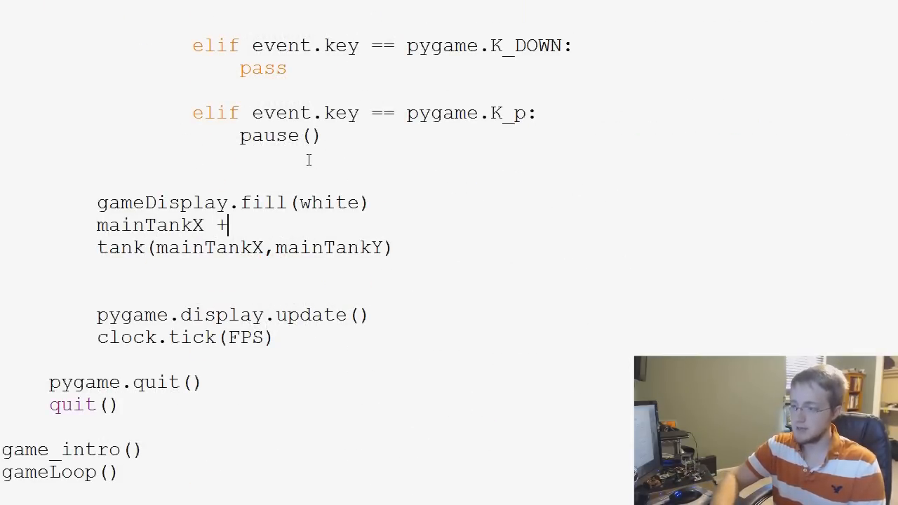
{"action": "type", "text": "="}
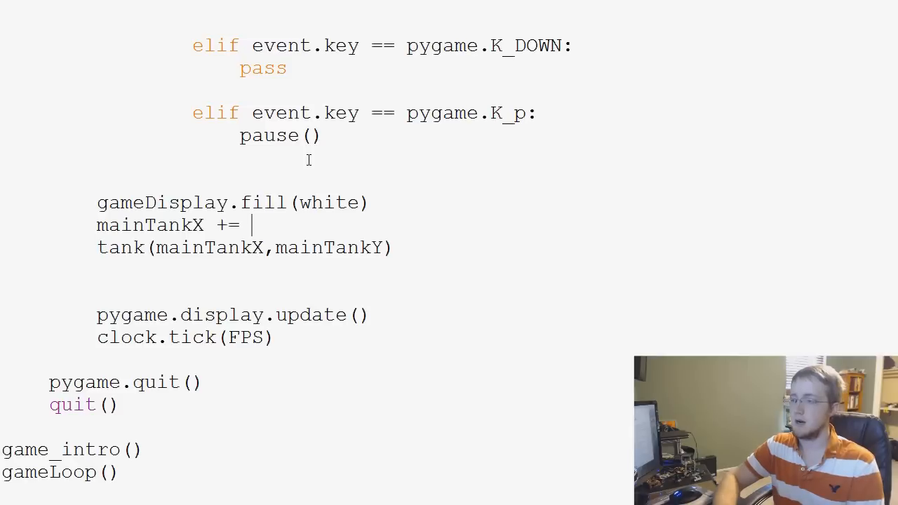
{"action": "type", "text": "tan"}
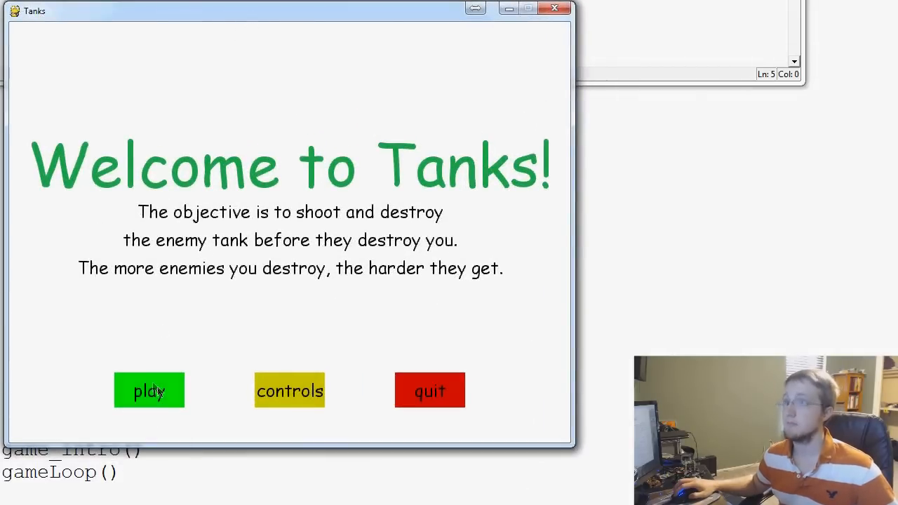
Click play on the Welcome to Tanks screen to start a game.
{"action": "left_click", "coordinate": [149, 390]}
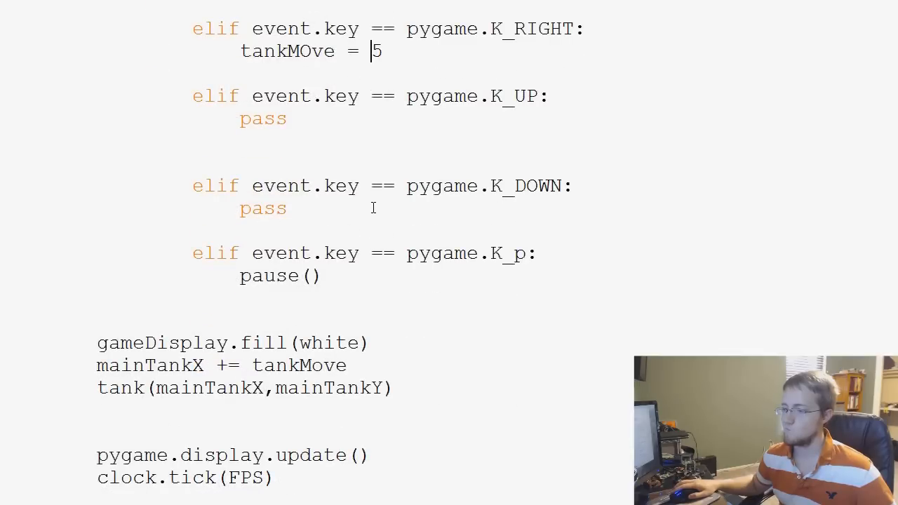
{"action": "scroll", "scroll_direction": "up", "scroll_amount": 3}
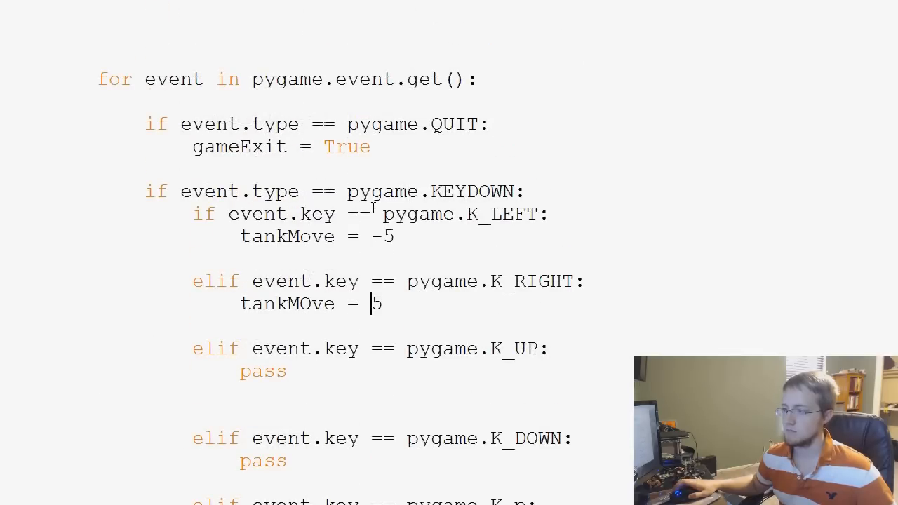
{"action": "scroll", "scroll_direction": "down", "scroll_amount": 3}
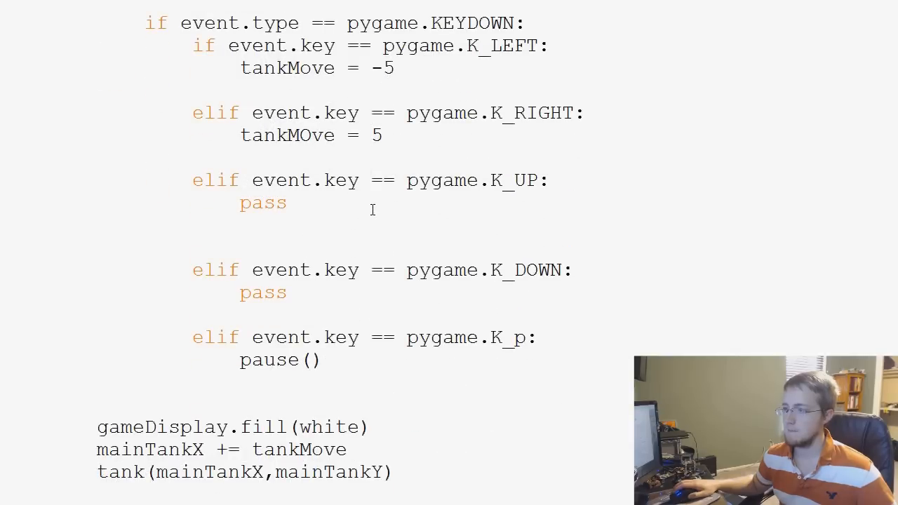
{"action": "left_click", "coordinate": [369, 134]}
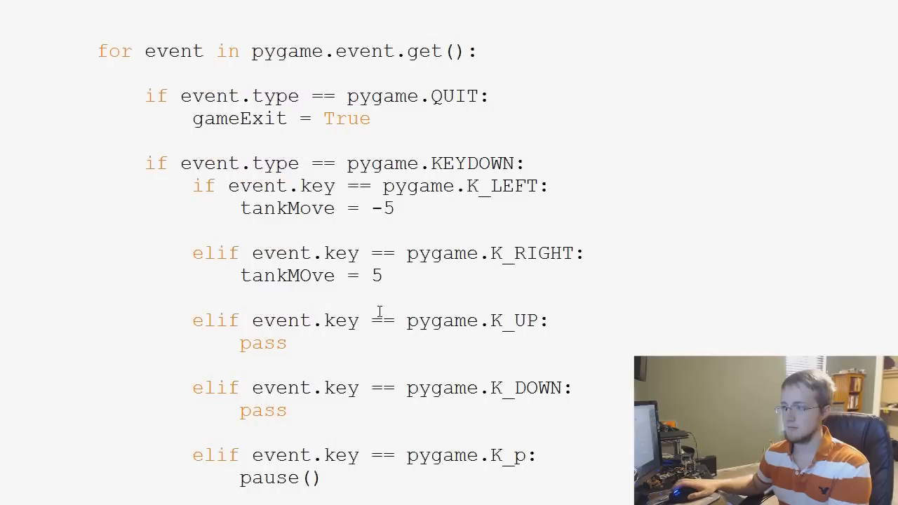
{"action": "scroll", "scroll_direction": "down", "scroll_amount": 3}
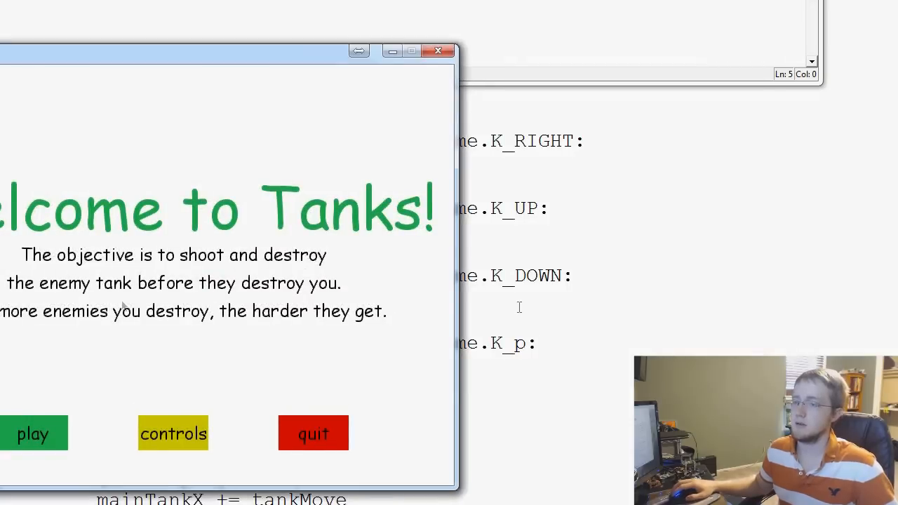
Start a game from the Tanks welcome screen so the black tank appears.
{"action": "left_click", "coordinate": [32, 433]}
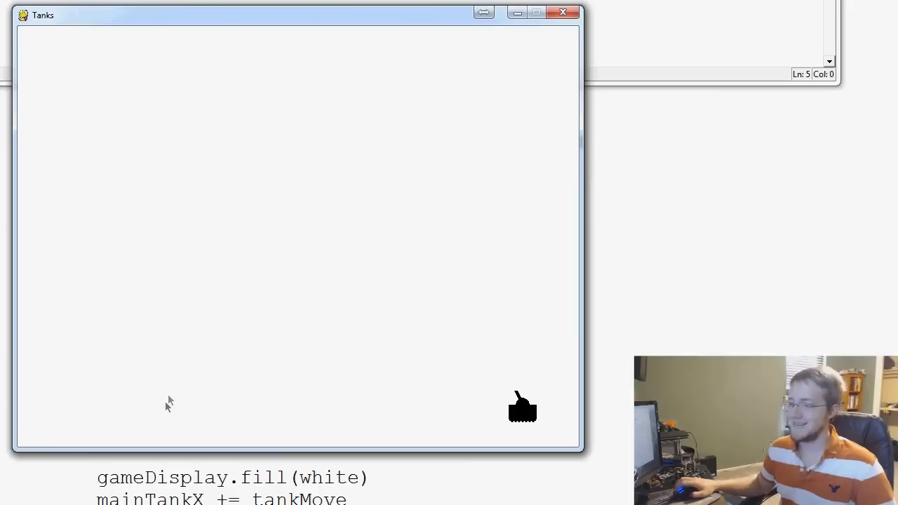
{"action": "mouse_move", "coordinate": [221, 391]}
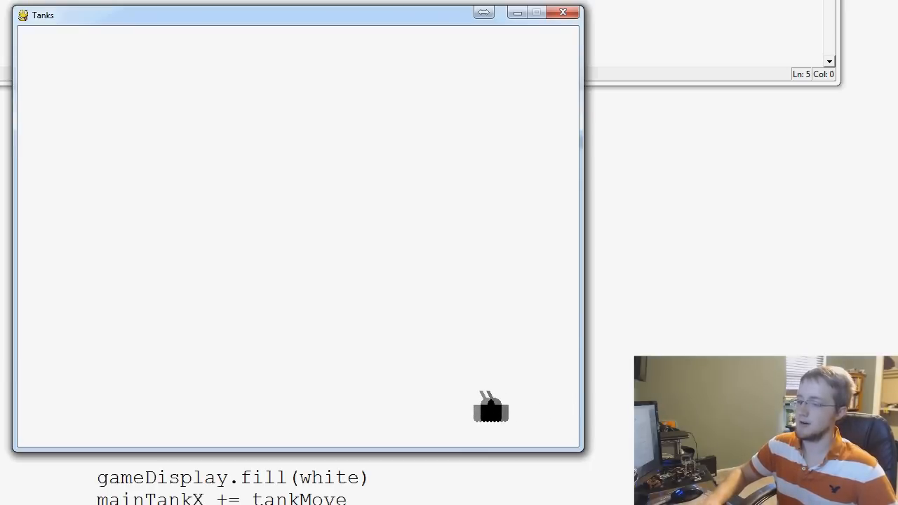
Drive the tank left with the arrow key, then close the Tanks window.
{"action": "key", "text": "Left"}
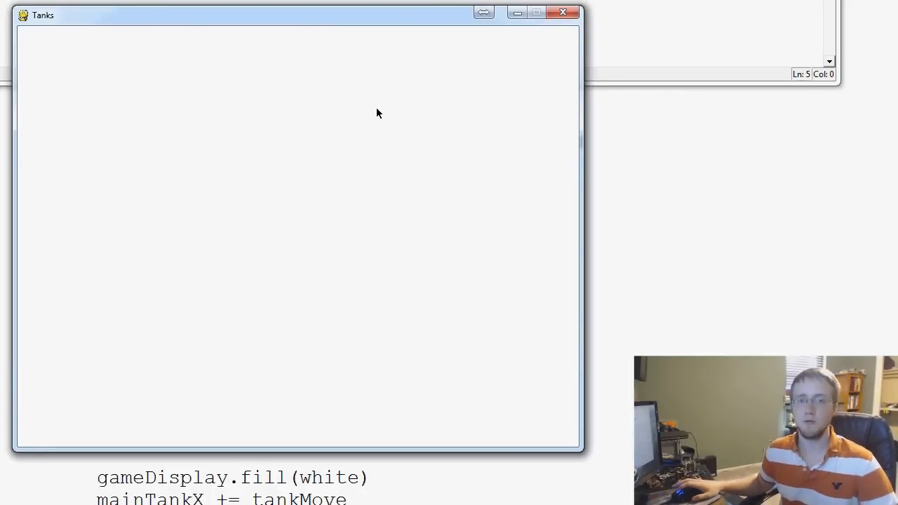
{"action": "mouse_move", "coordinate": [528, 150]}
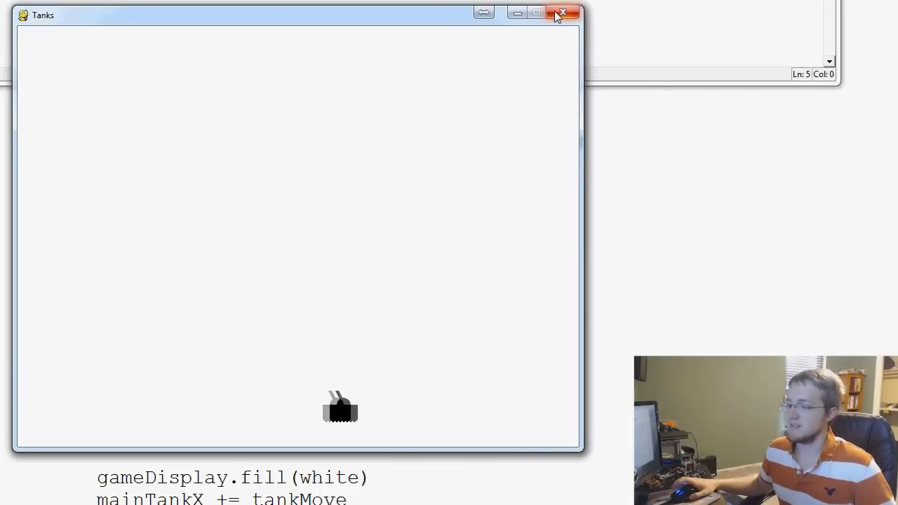
{"action": "left_click", "coordinate": [562, 13]}
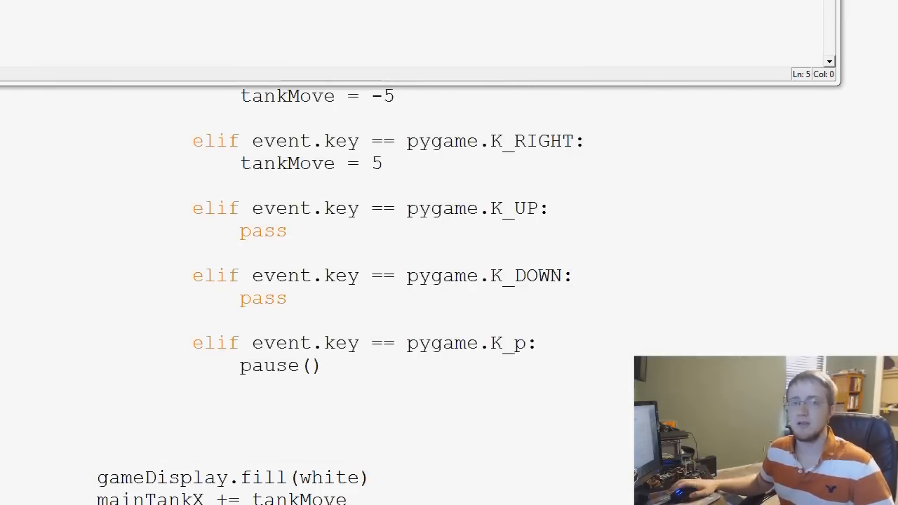